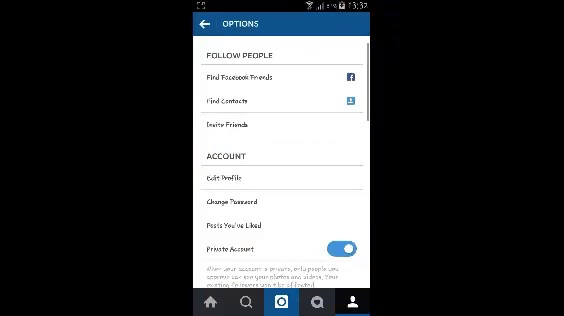
# - Choose Clear Search History at the bottom of the Options screen to bring up the 'Are you sure?' prompt
pyautogui.scroll(-3)
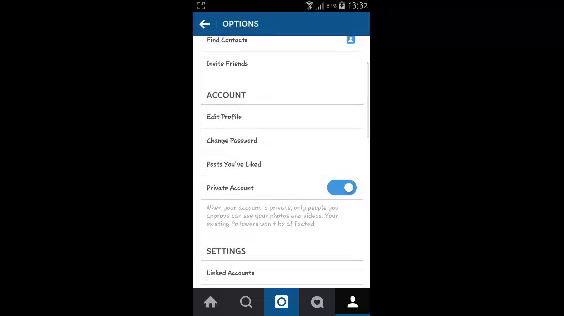
pyautogui.scroll(-3)
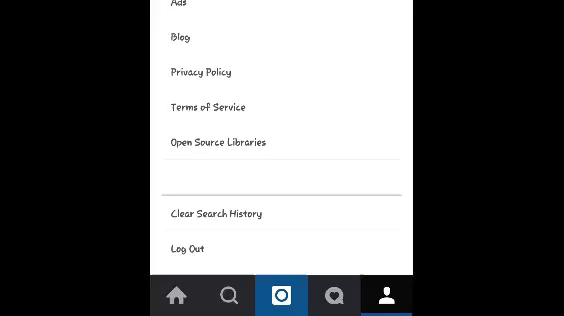
pyautogui.scroll(-3)
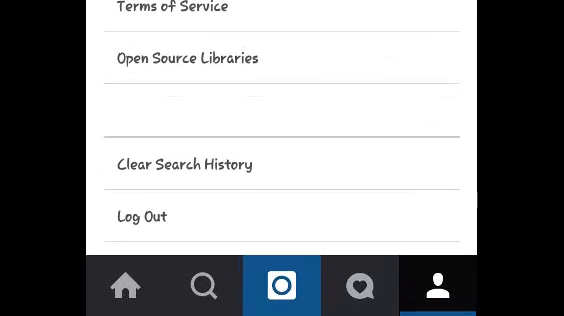
pyautogui.click(142, 217)
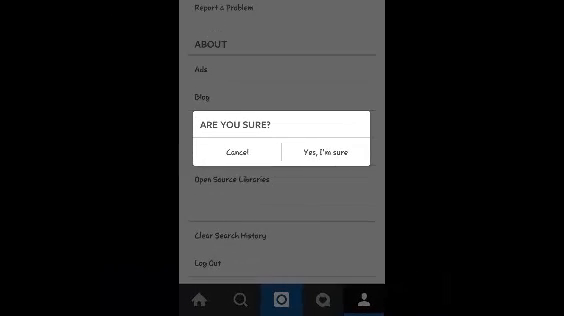